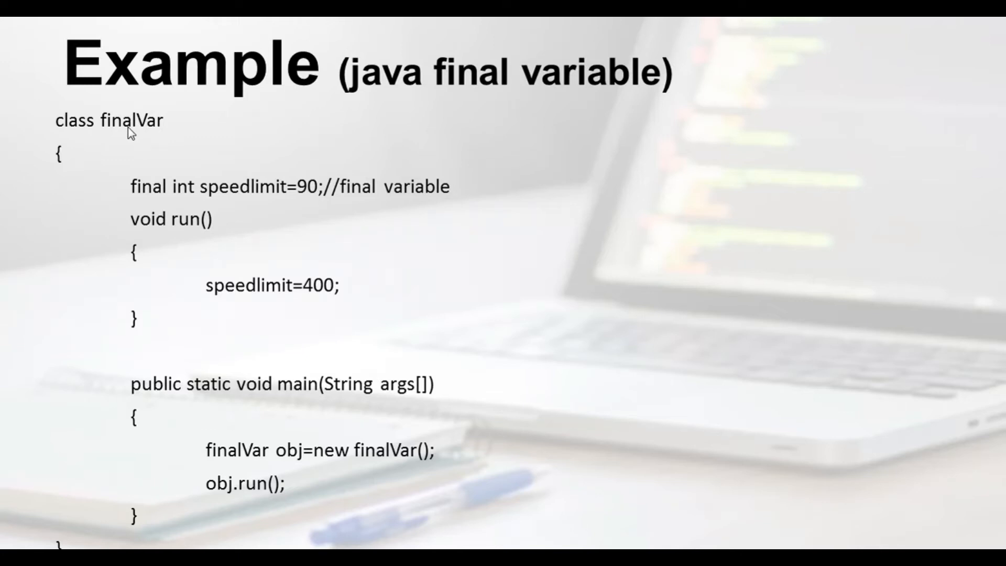
{"action": "mouse_move", "coordinate": [268, 203]}
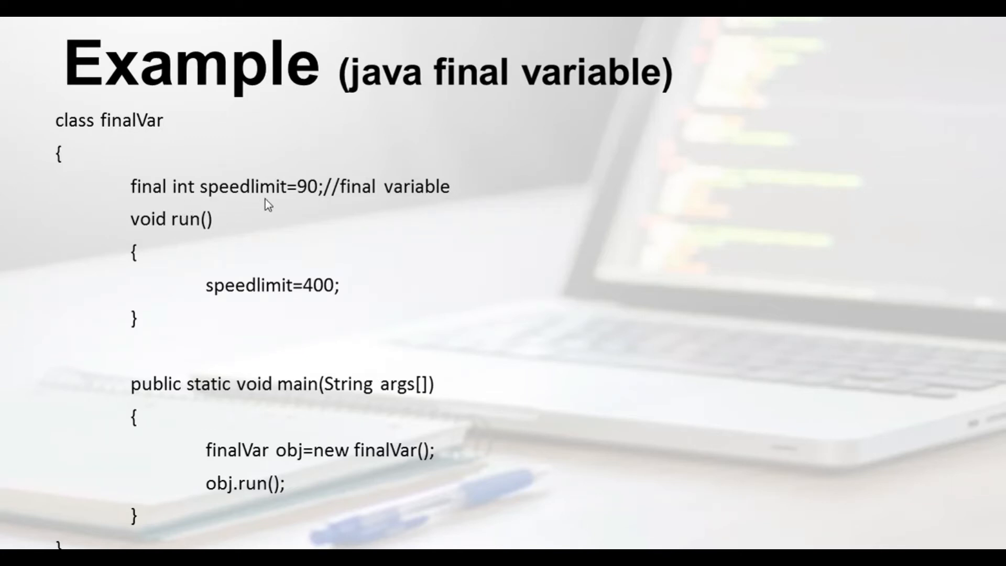
{"action": "mouse_move", "coordinate": [185, 200]}
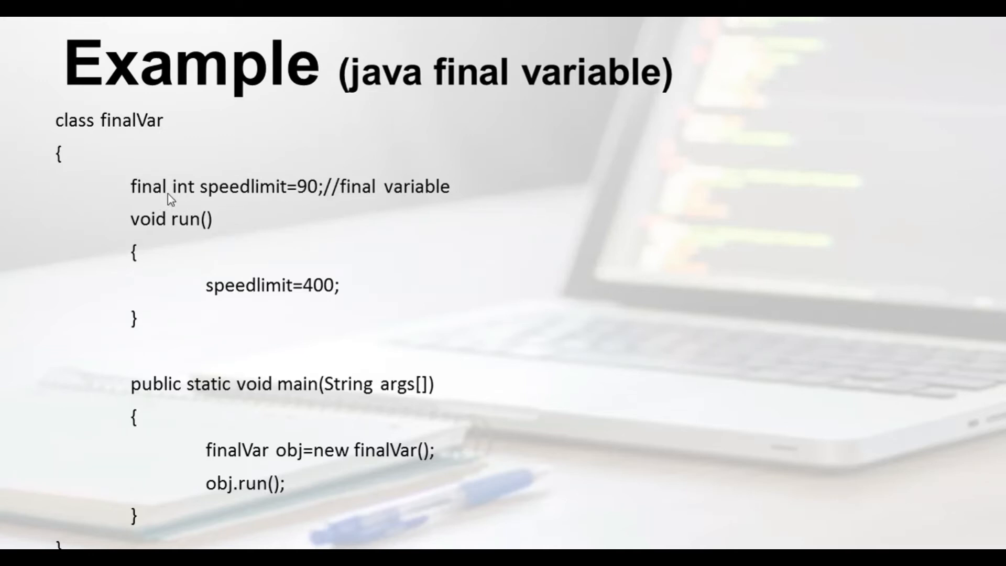
{"action": "mouse_move", "coordinate": [128, 158]}
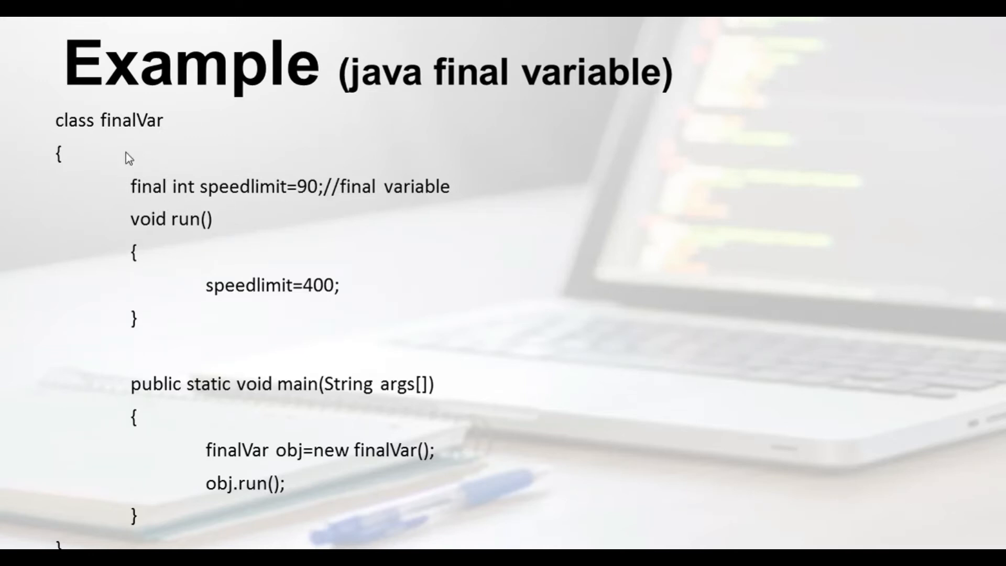
{"action": "mouse_move", "coordinate": [275, 197]}
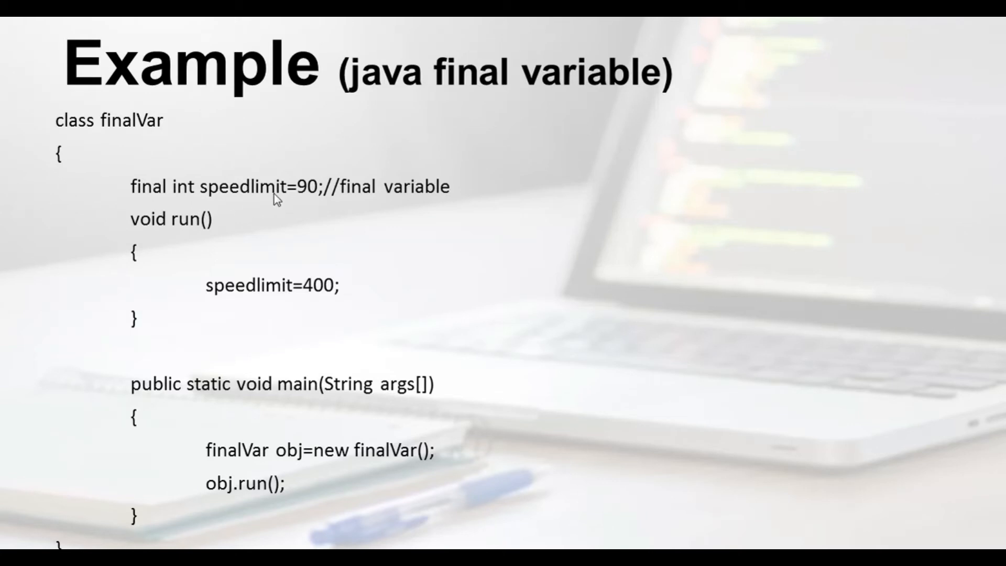
{"action": "mouse_move", "coordinate": [120, 202]}
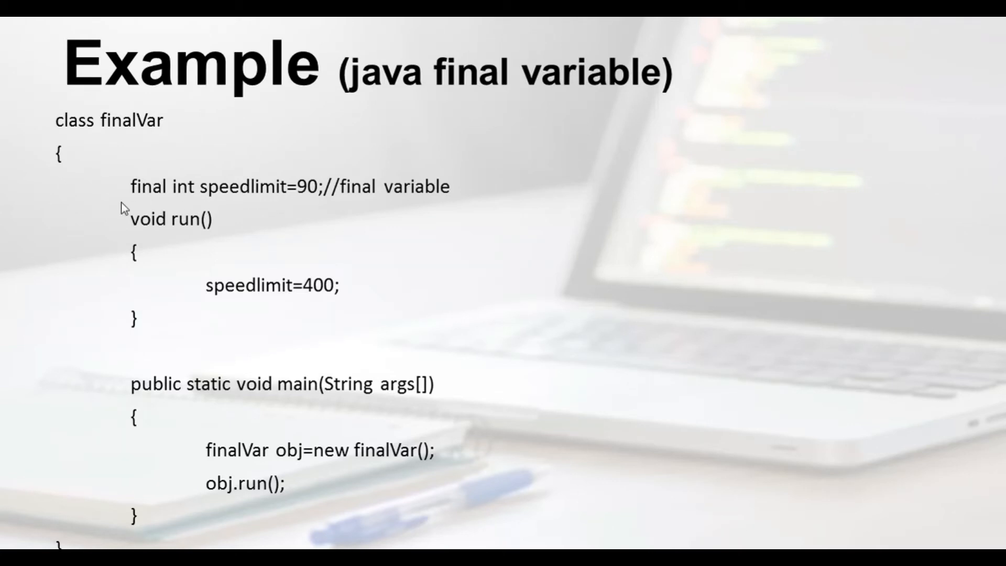
{"action": "mouse_move", "coordinate": [168, 243]}
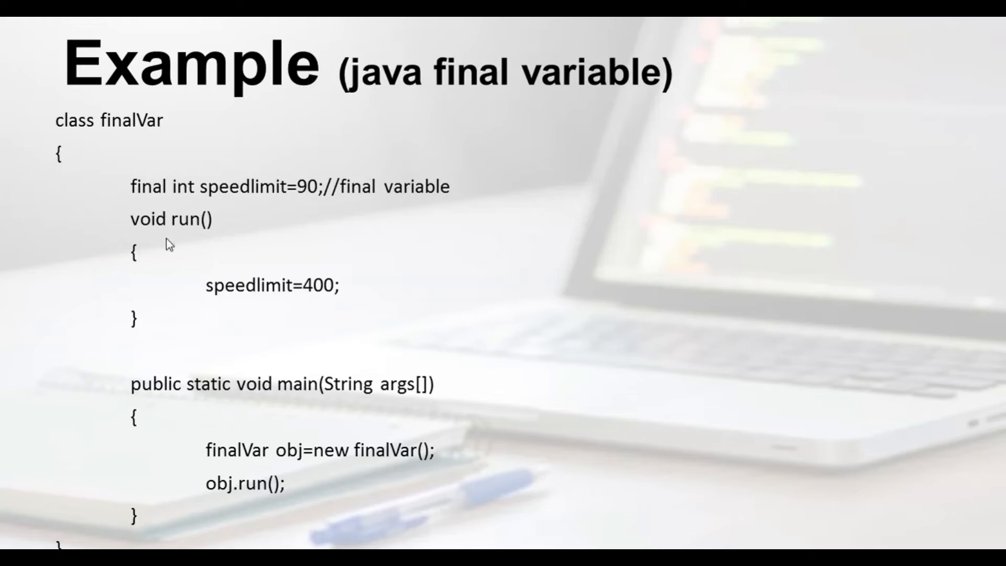
{"action": "mouse_move", "coordinate": [224, 303]}
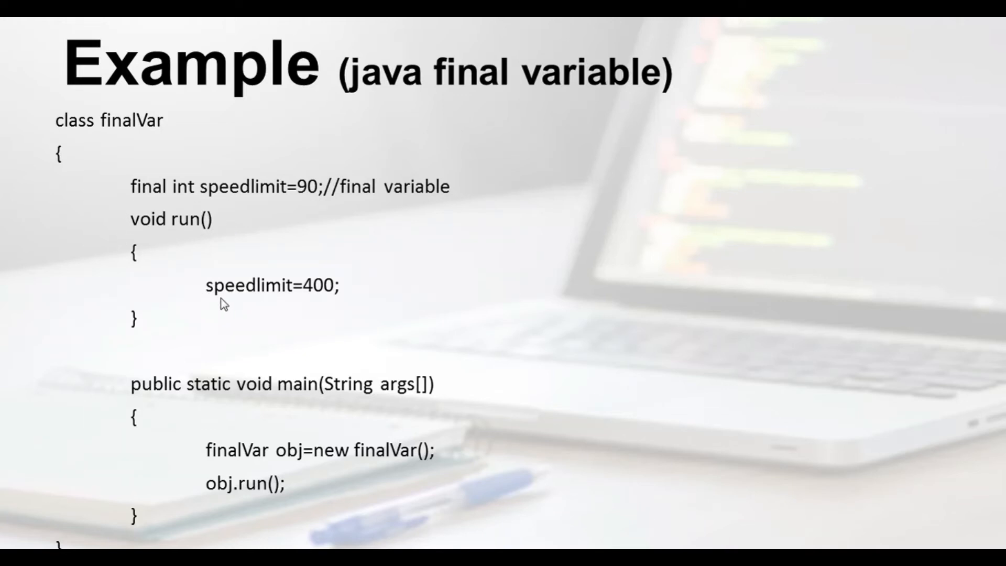
{"action": "mouse_move", "coordinate": [353, 300]}
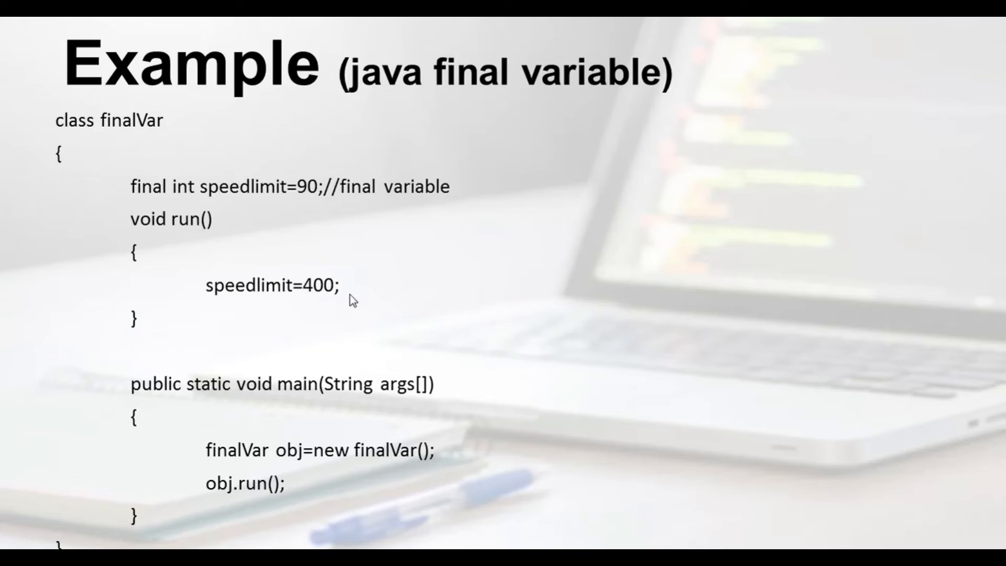
{"action": "mouse_move", "coordinate": [5, 364]}
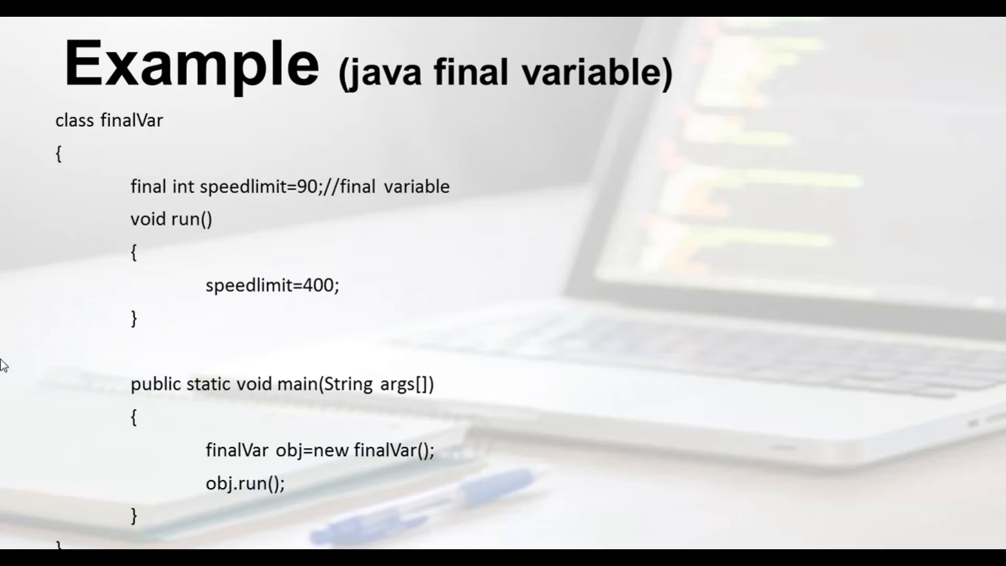
{"action": "mouse_move", "coordinate": [245, 203]}
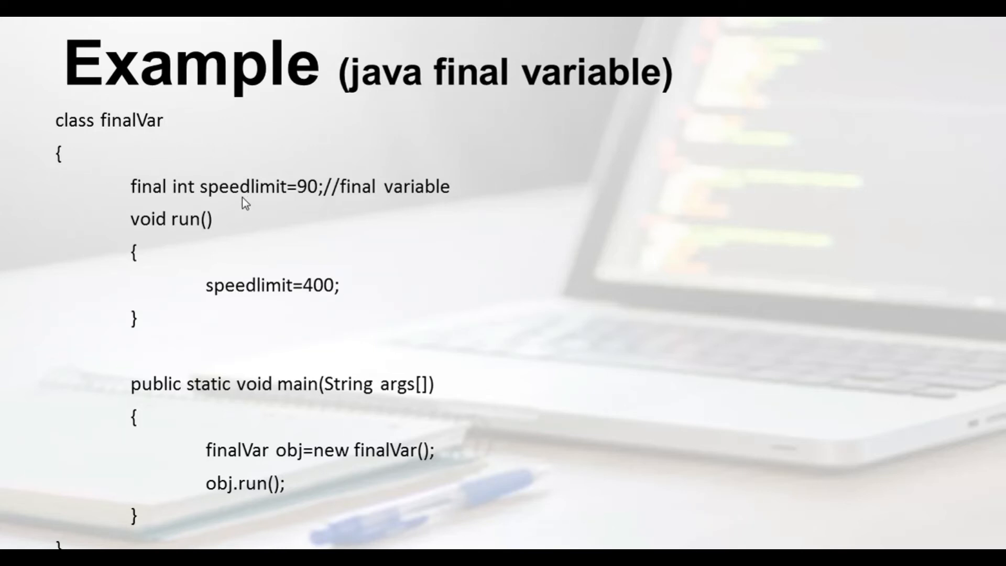
{"action": "mouse_move", "coordinate": [146, 197]}
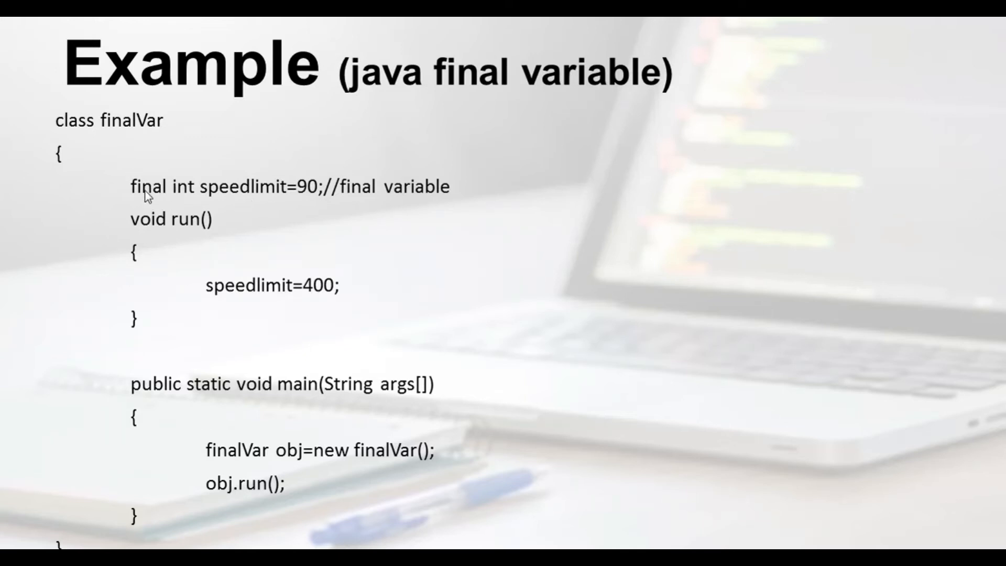
{"action": "mouse_move", "coordinate": [283, 201]}
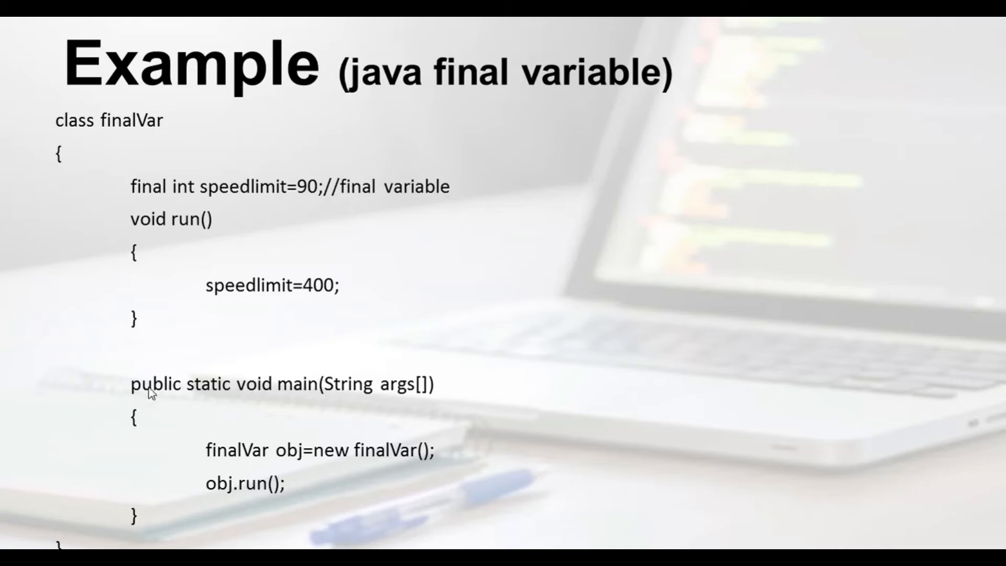
{"action": "mouse_move", "coordinate": [221, 462]}
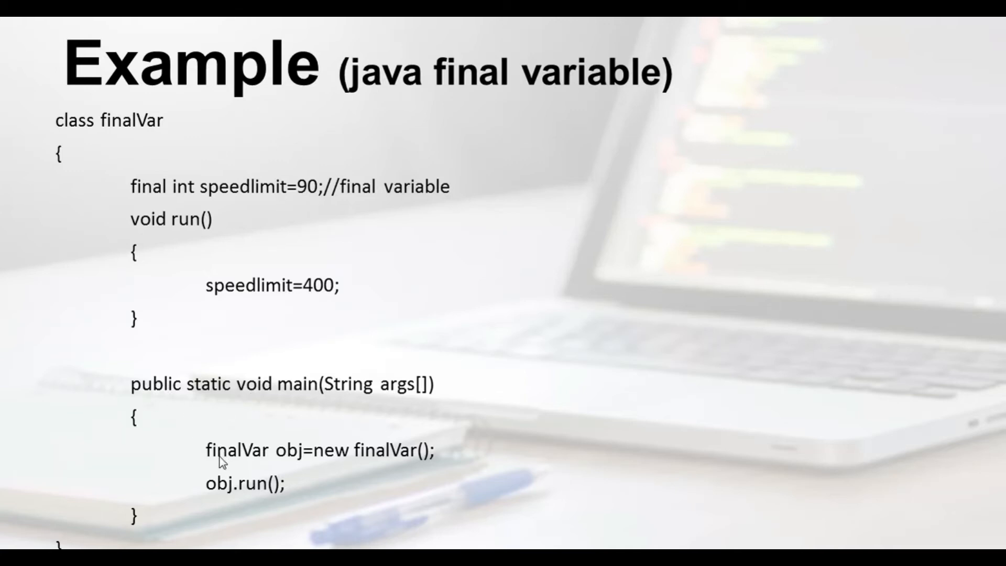
{"action": "mouse_move", "coordinate": [353, 463]}
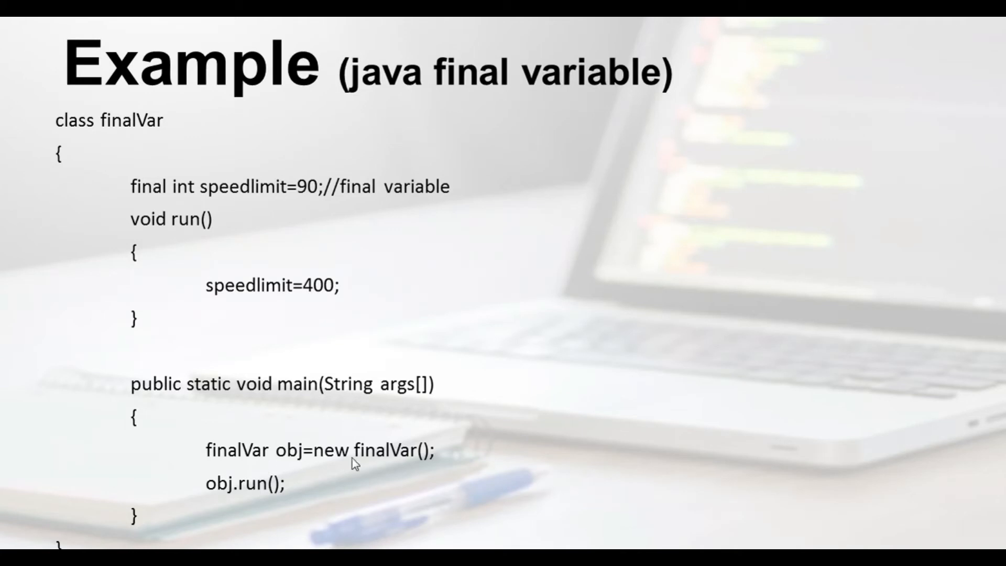
{"action": "mouse_move", "coordinate": [250, 499]}
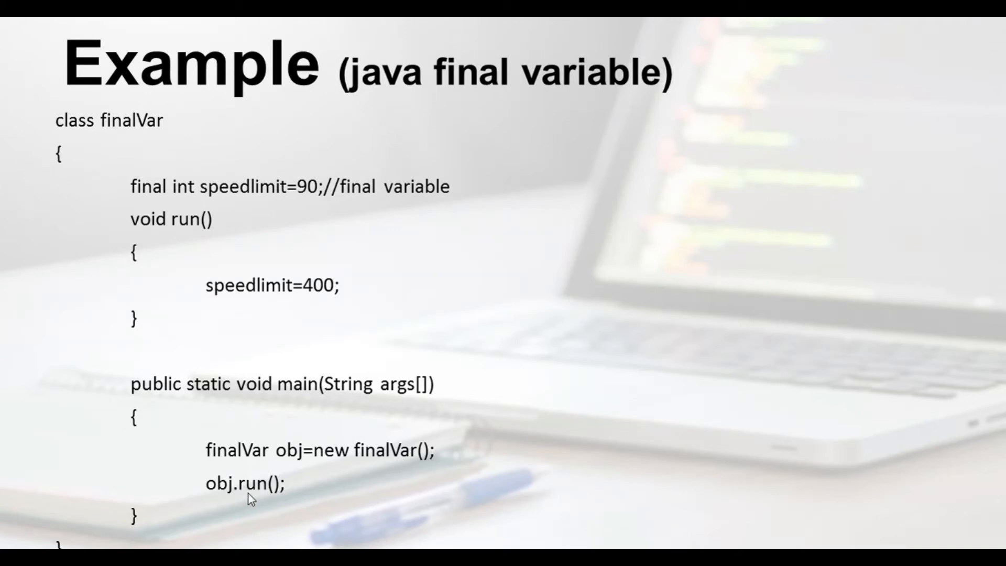
{"action": "mouse_move", "coordinate": [329, 295]}
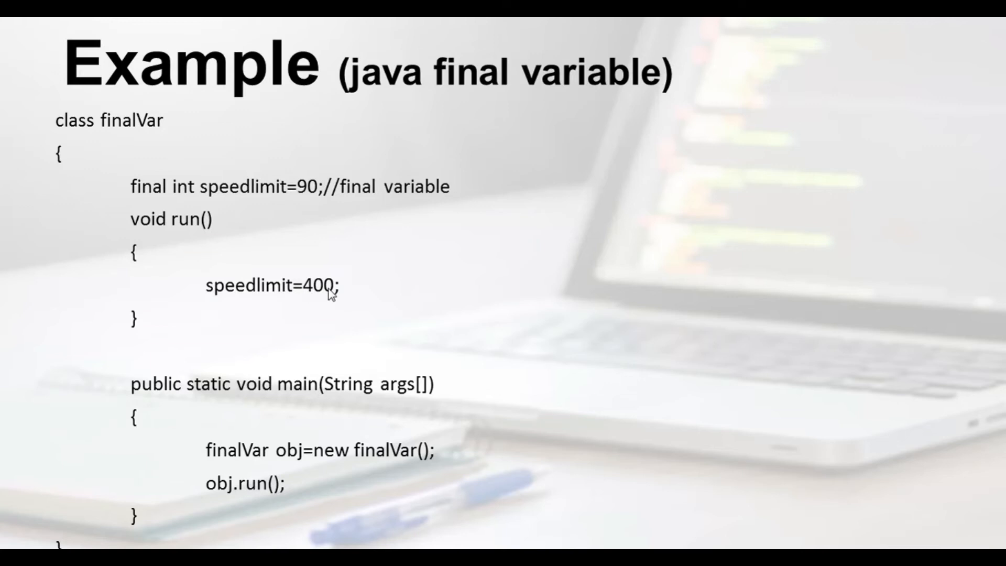
{"action": "mouse_move", "coordinate": [290, 272]}
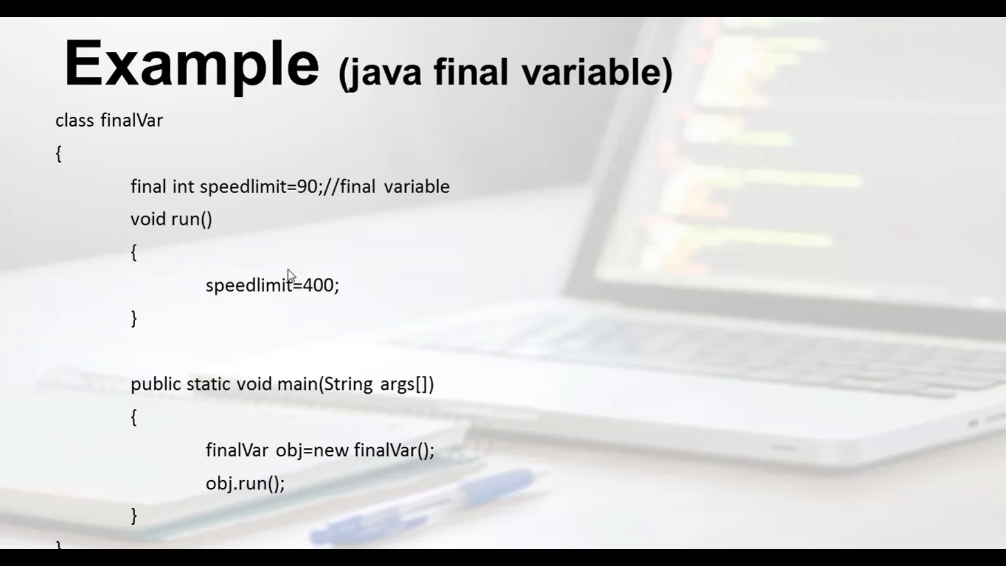
{"action": "mouse_move", "coordinate": [249, 302]}
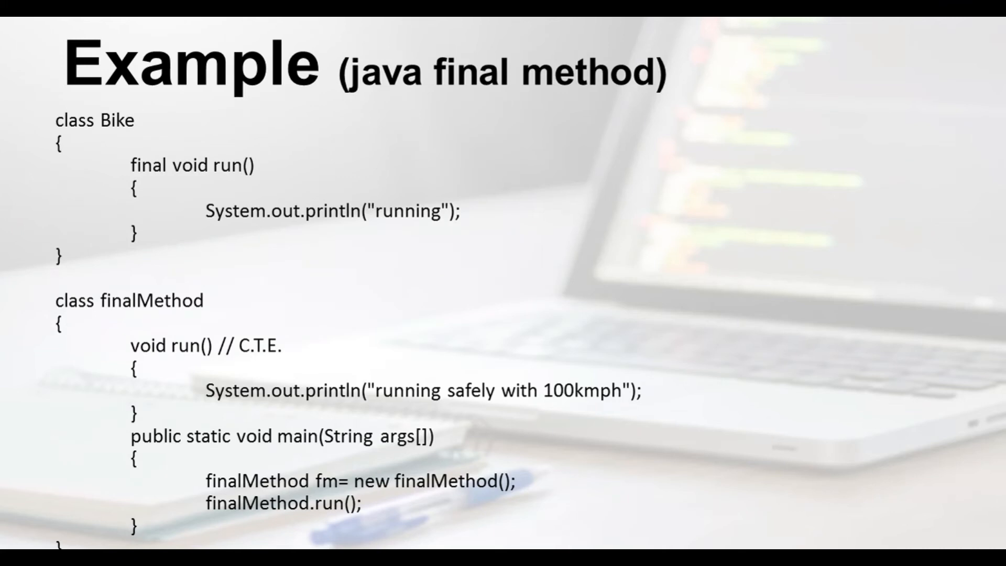
{"action": "mouse_move", "coordinate": [194, 179]}
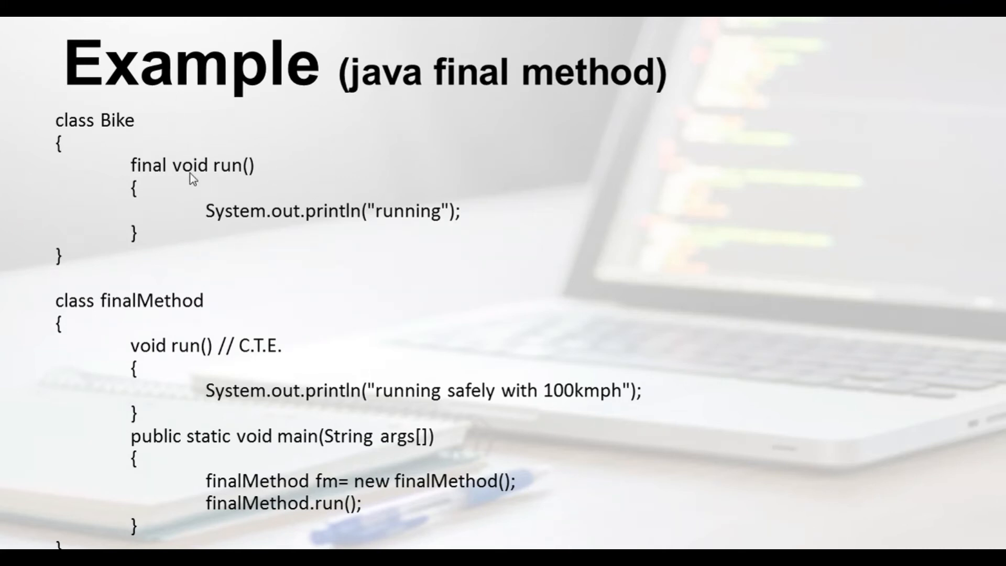
{"action": "mouse_move", "coordinate": [182, 285]}
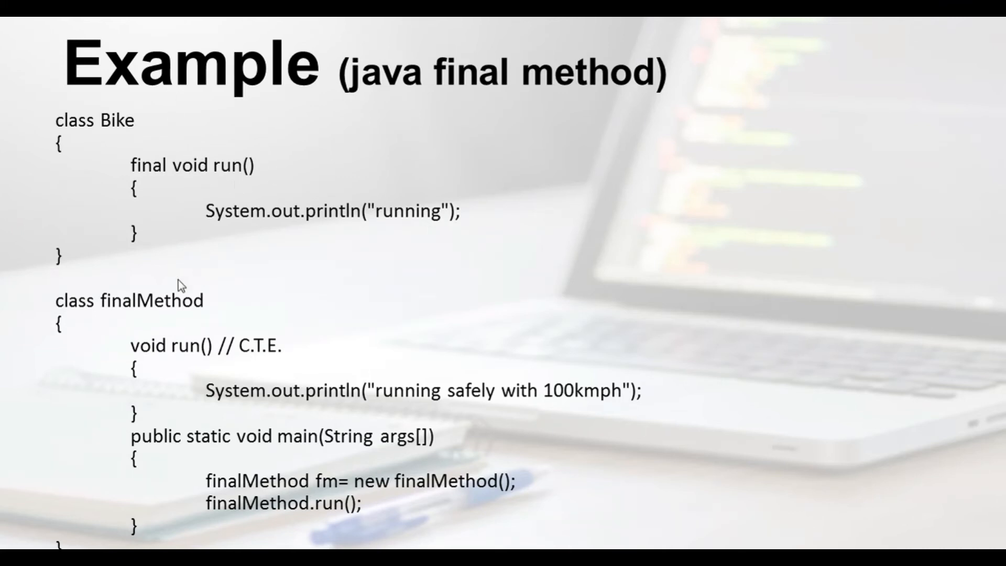
{"action": "mouse_move", "coordinate": [179, 358]}
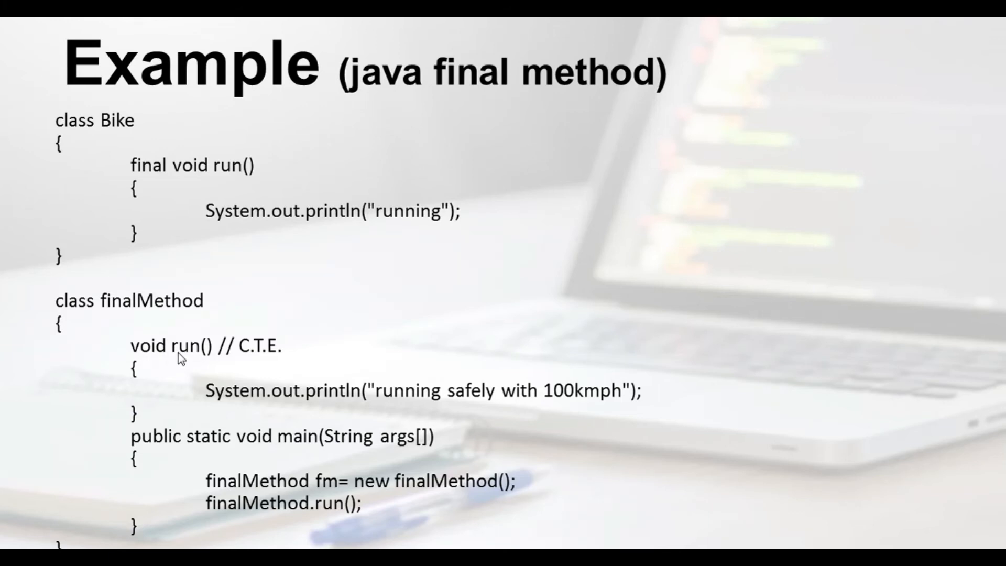
{"action": "mouse_move", "coordinate": [362, 398]}
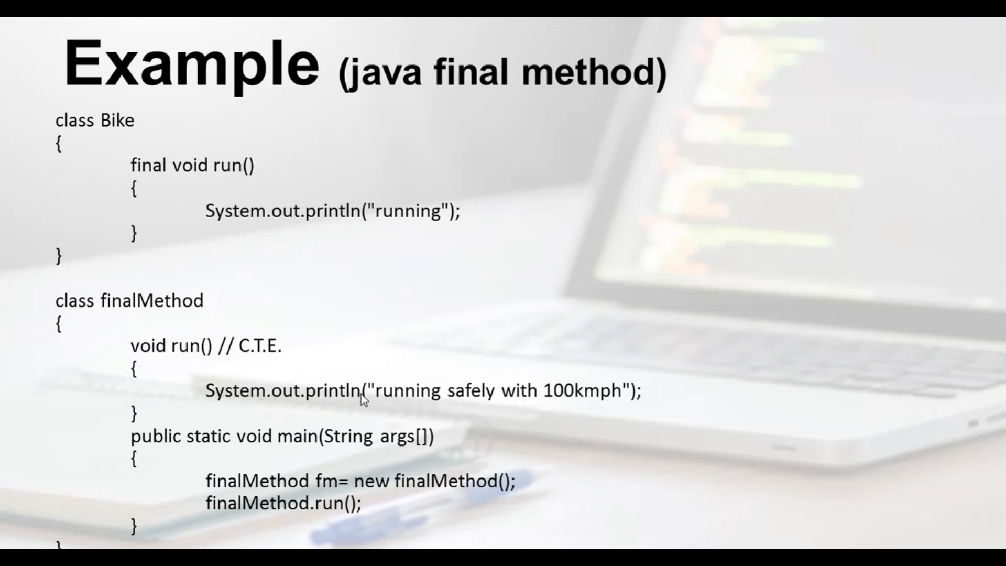
{"action": "mouse_move", "coordinate": [177, 359]}
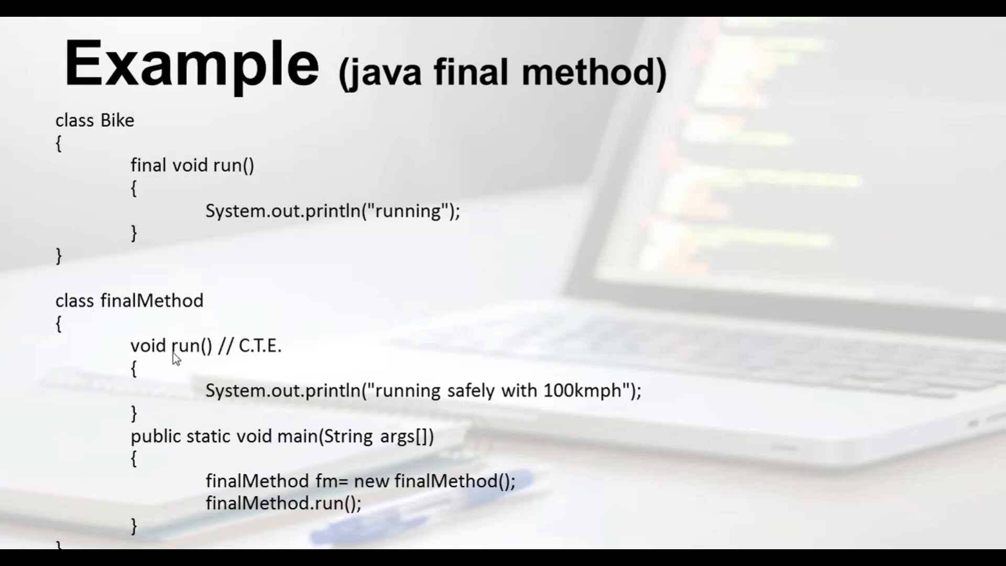
{"action": "mouse_move", "coordinate": [192, 180]}
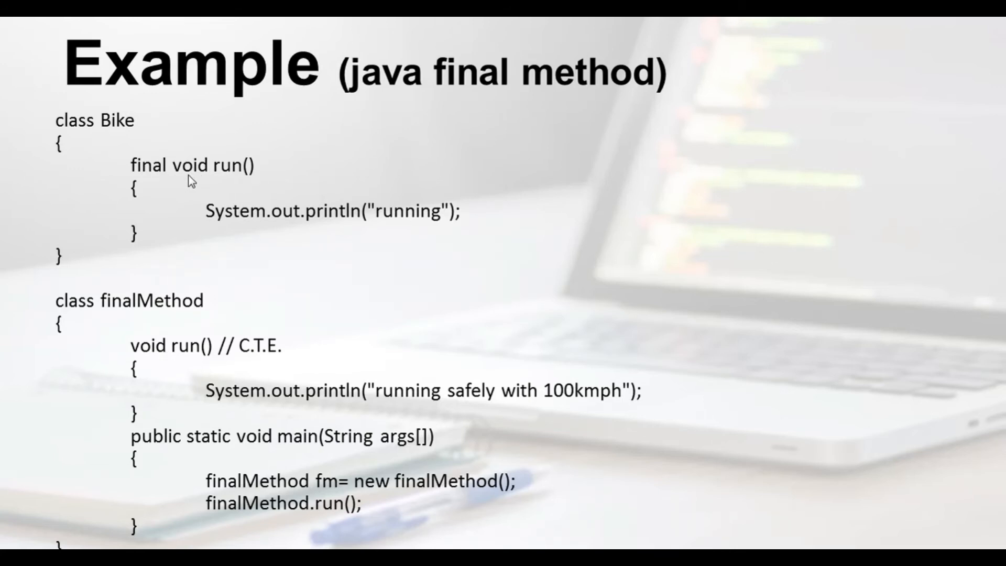
{"action": "mouse_move", "coordinate": [171, 184]}
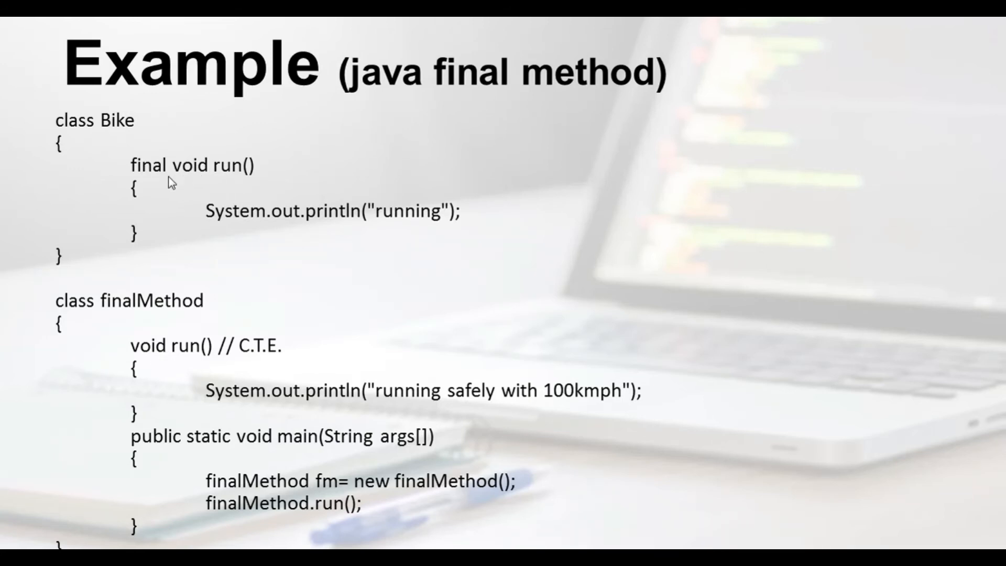
{"action": "mouse_move", "coordinate": [154, 178]}
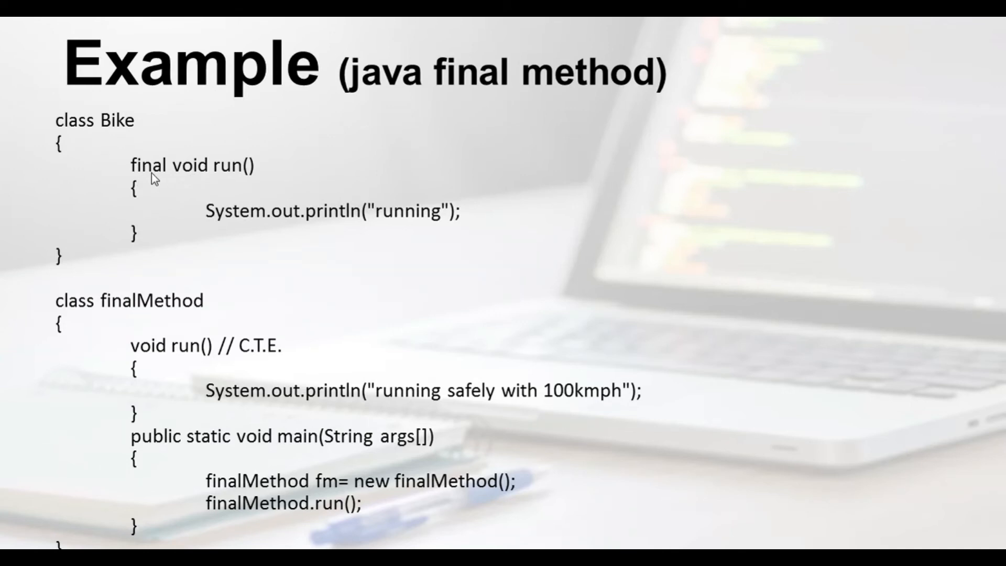
{"action": "mouse_move", "coordinate": [247, 180]}
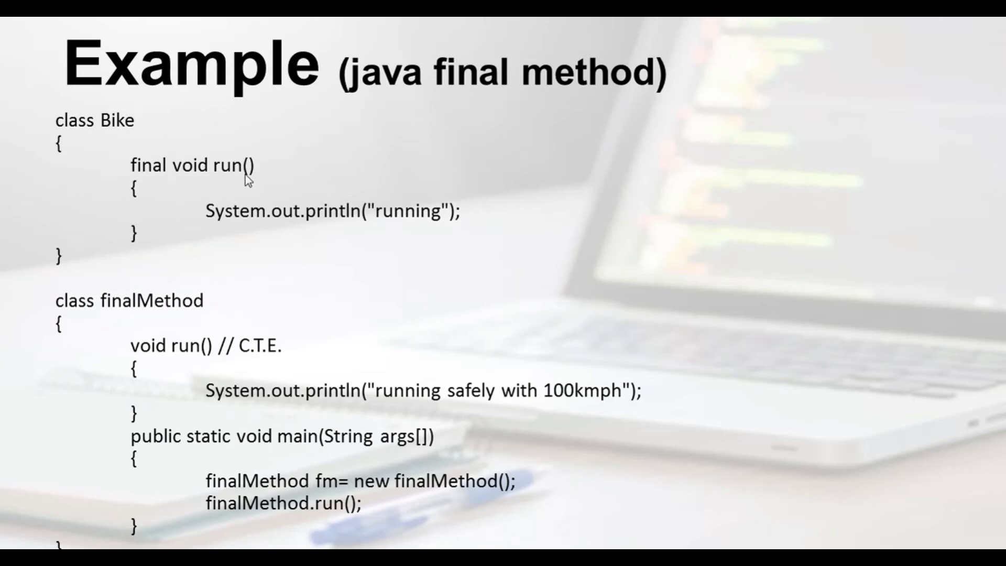
{"action": "mouse_move", "coordinate": [266, 158]}
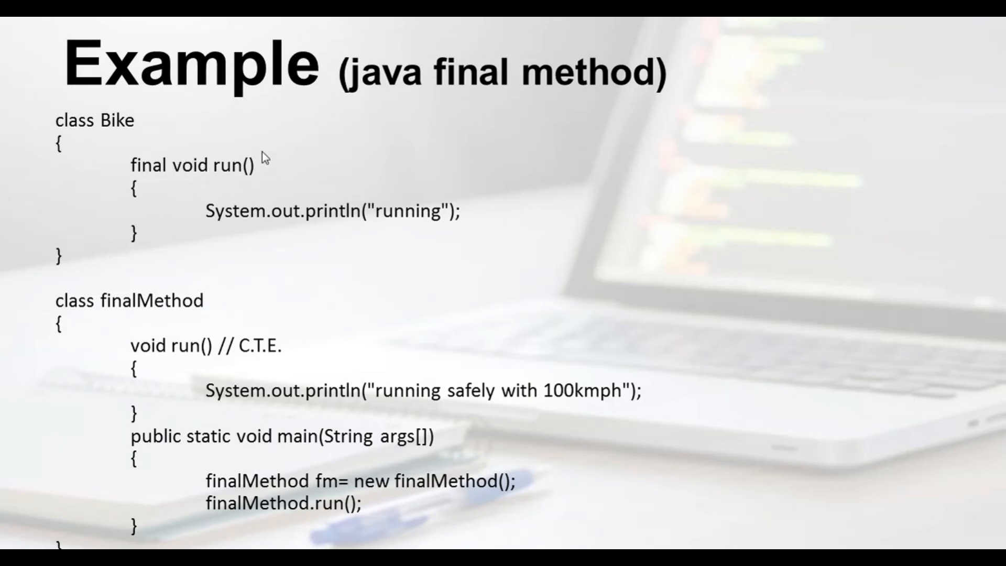
{"action": "mouse_move", "coordinate": [164, 357]}
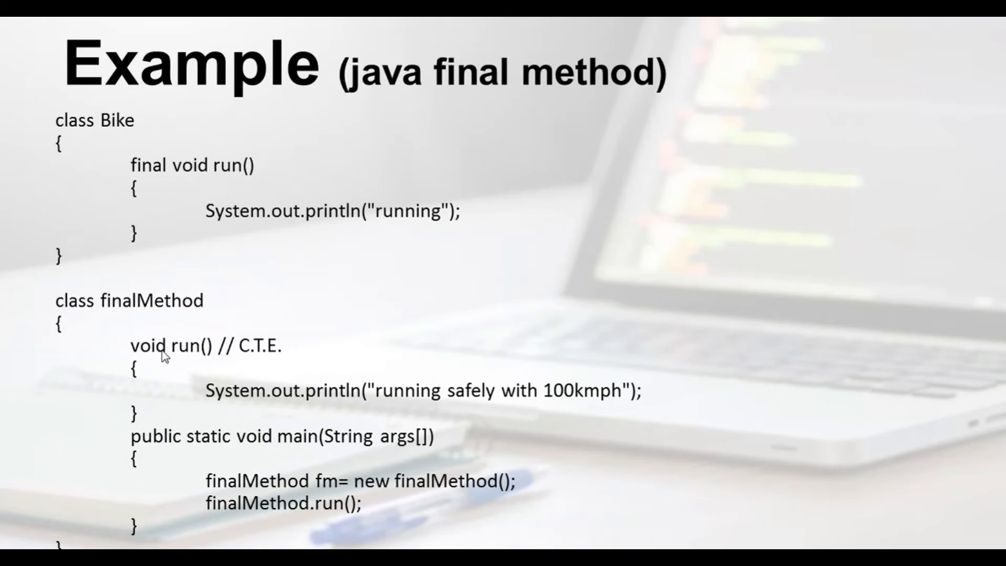
{"action": "mouse_move", "coordinate": [200, 358]}
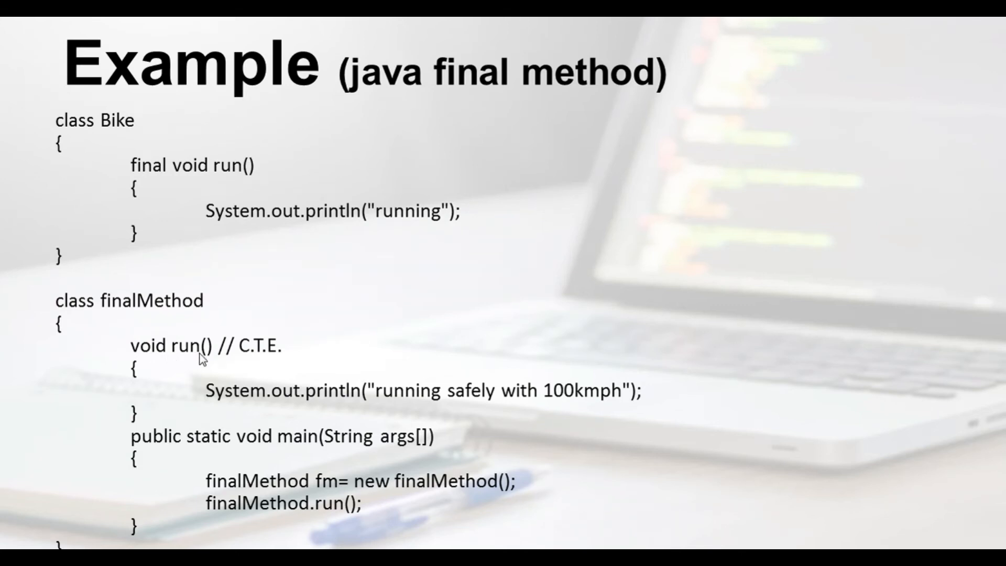
{"action": "mouse_move", "coordinate": [234, 365]}
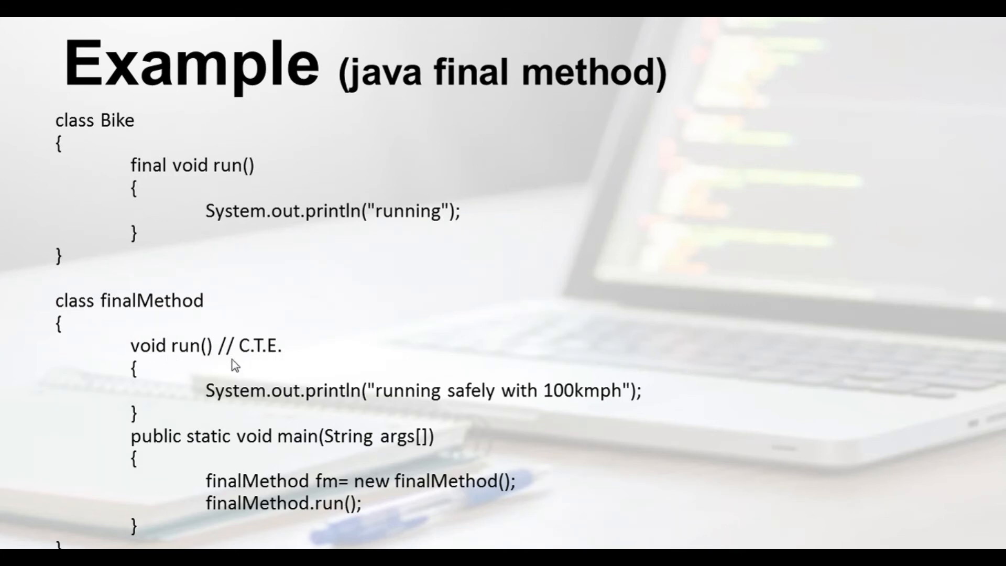
{"action": "mouse_move", "coordinate": [252, 361]}
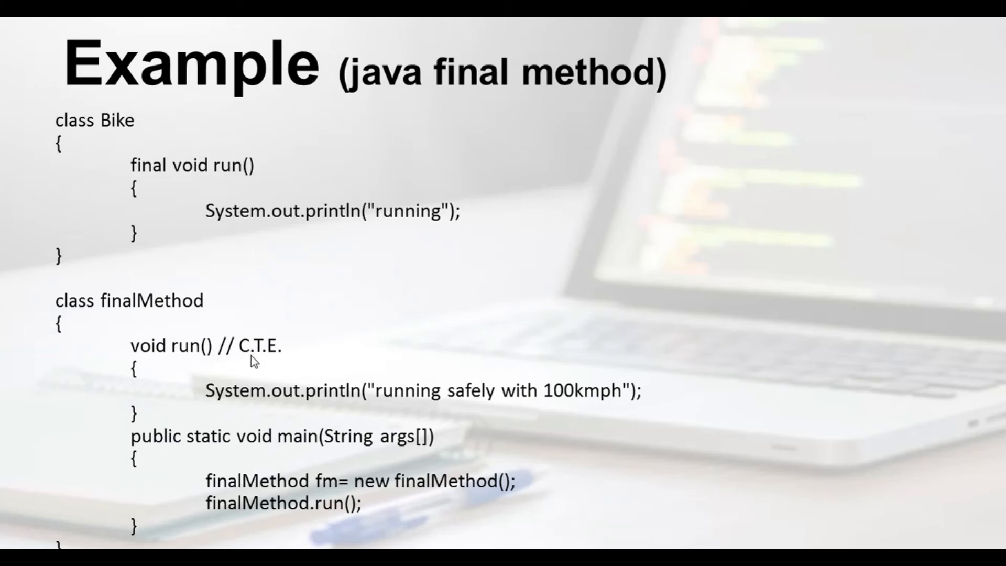
{"action": "mouse_move", "coordinate": [244, 360]}
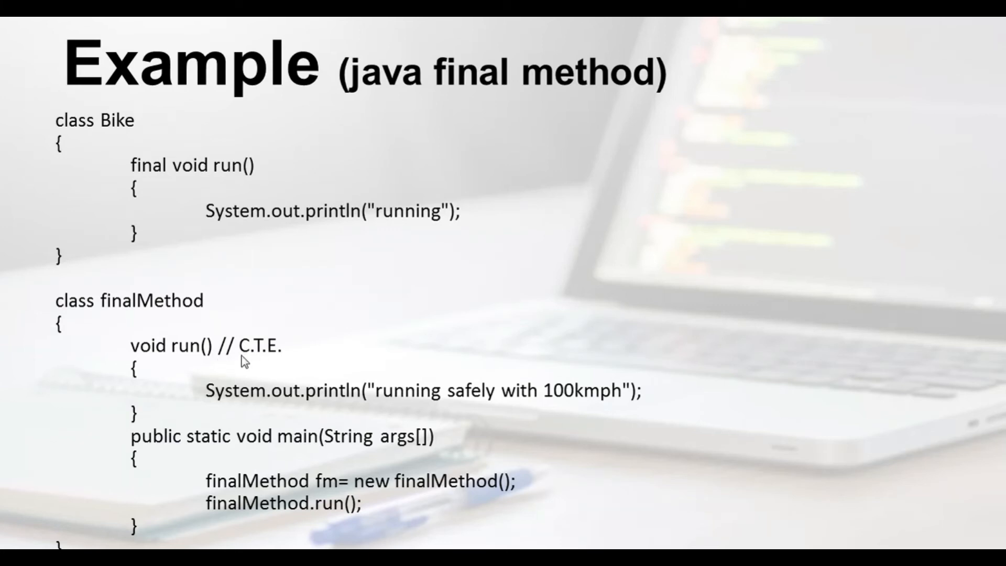
{"action": "mouse_move", "coordinate": [190, 312]}
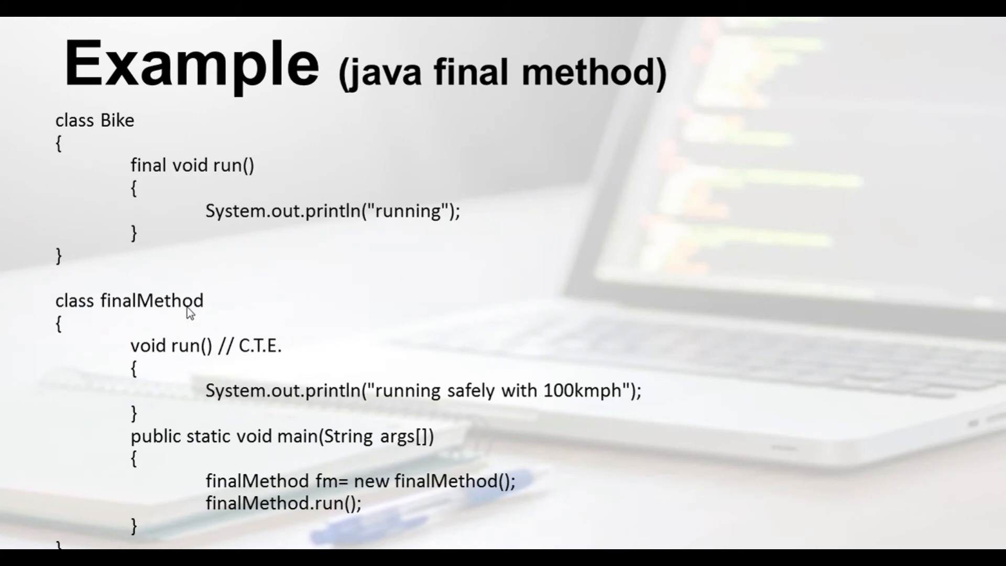
{"action": "mouse_move", "coordinate": [157, 72]}
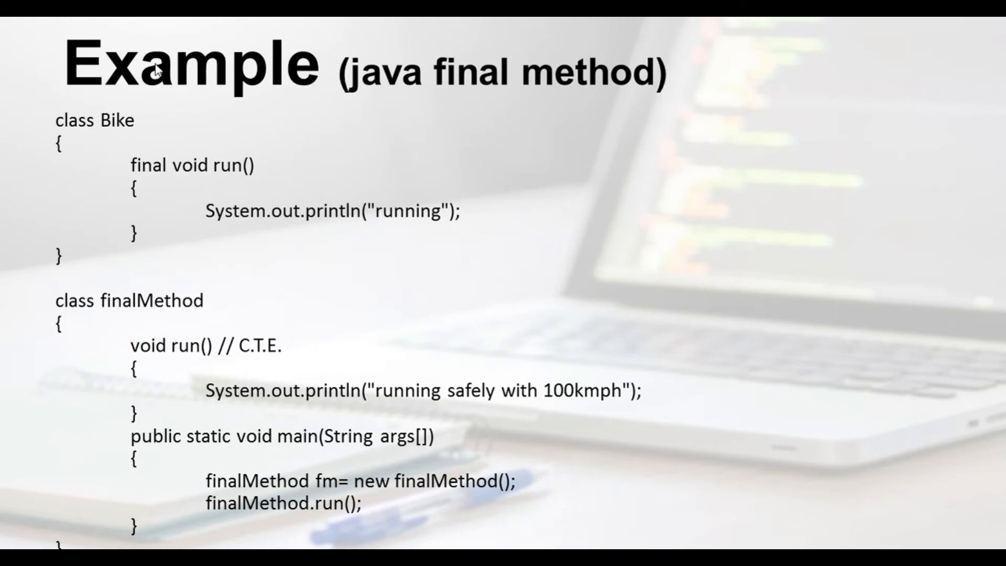
{"action": "mouse_move", "coordinate": [144, 187]}
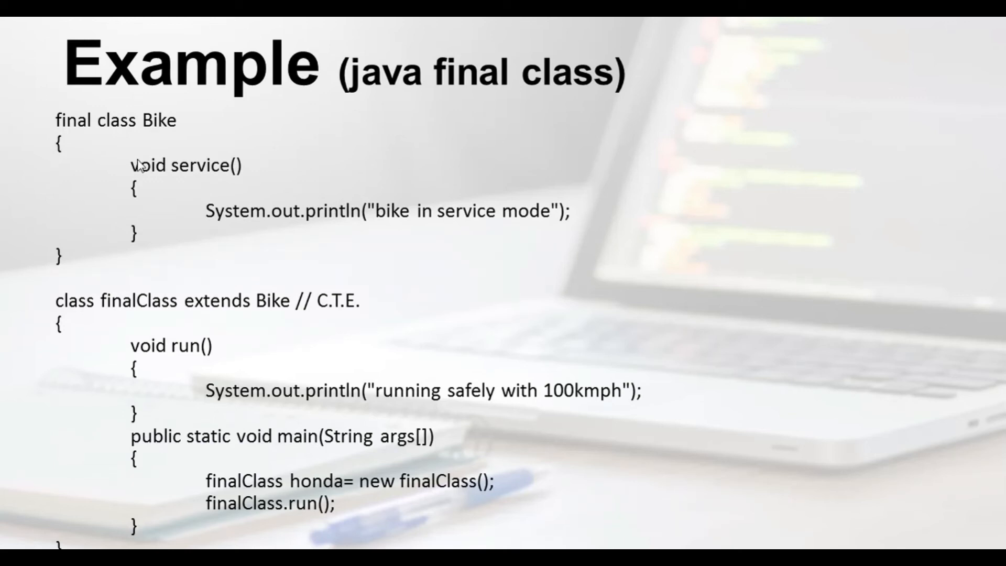
{"action": "mouse_move", "coordinate": [200, 185]}
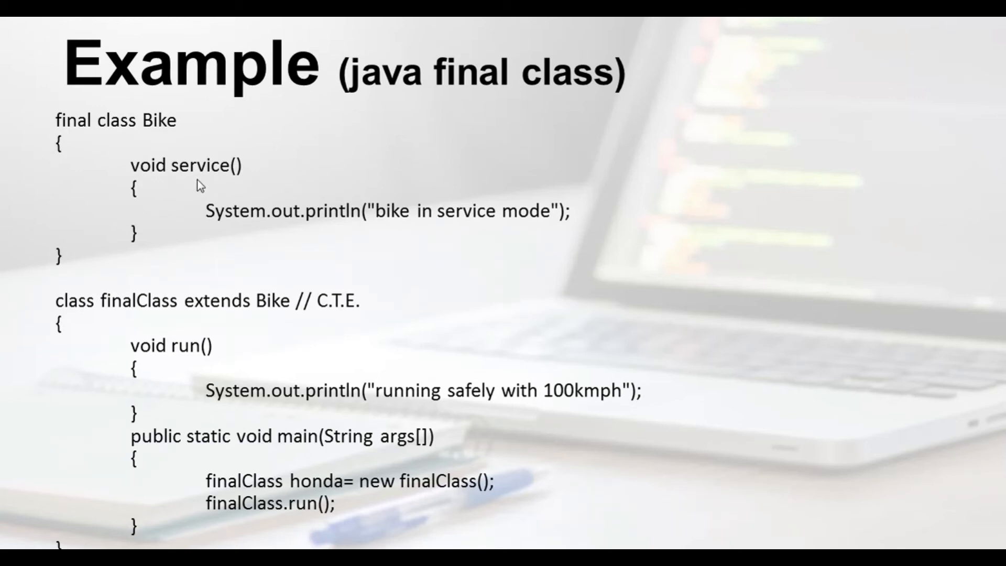
{"action": "mouse_move", "coordinate": [398, 224]}
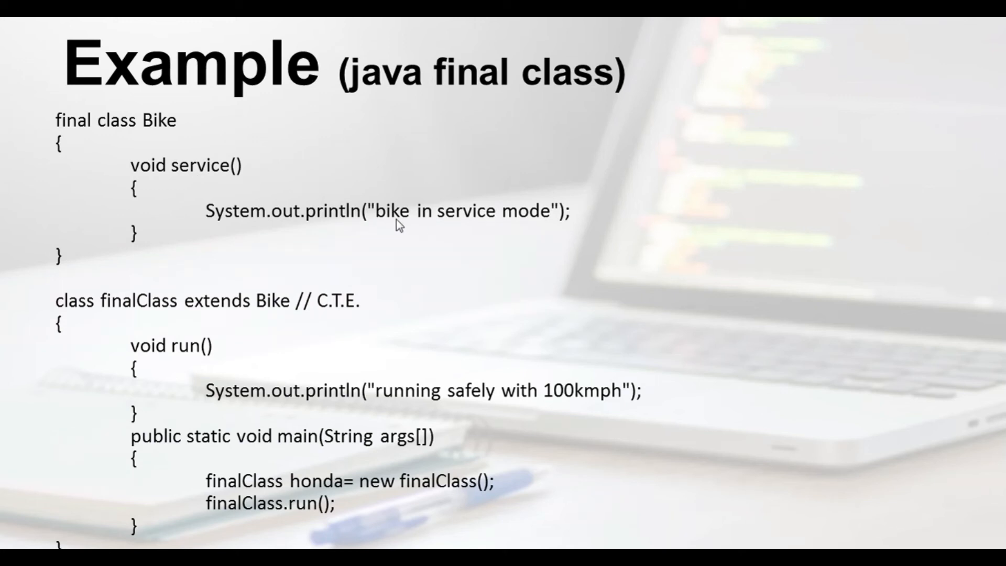
{"action": "mouse_move", "coordinate": [64, 315]}
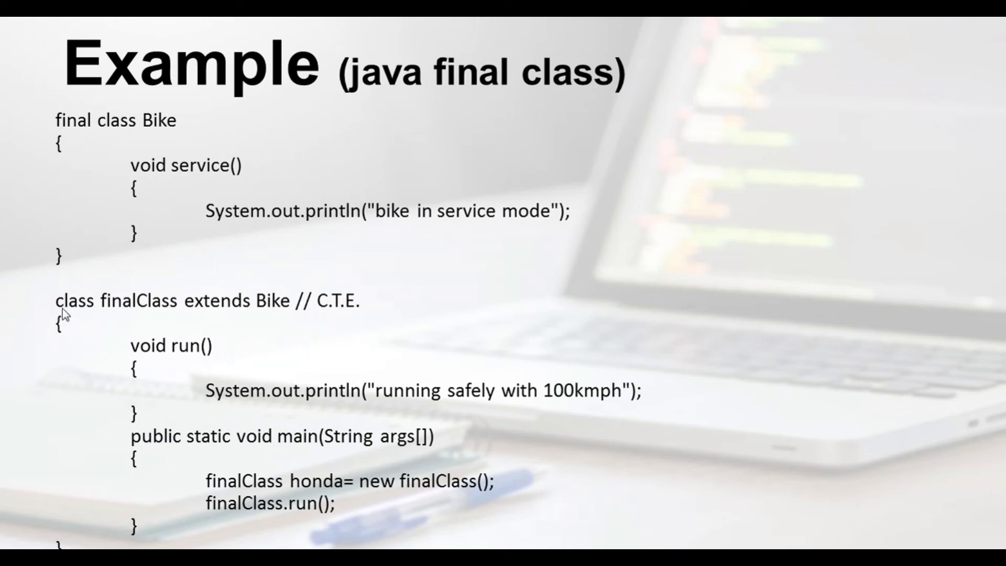
{"action": "mouse_move", "coordinate": [254, 313]}
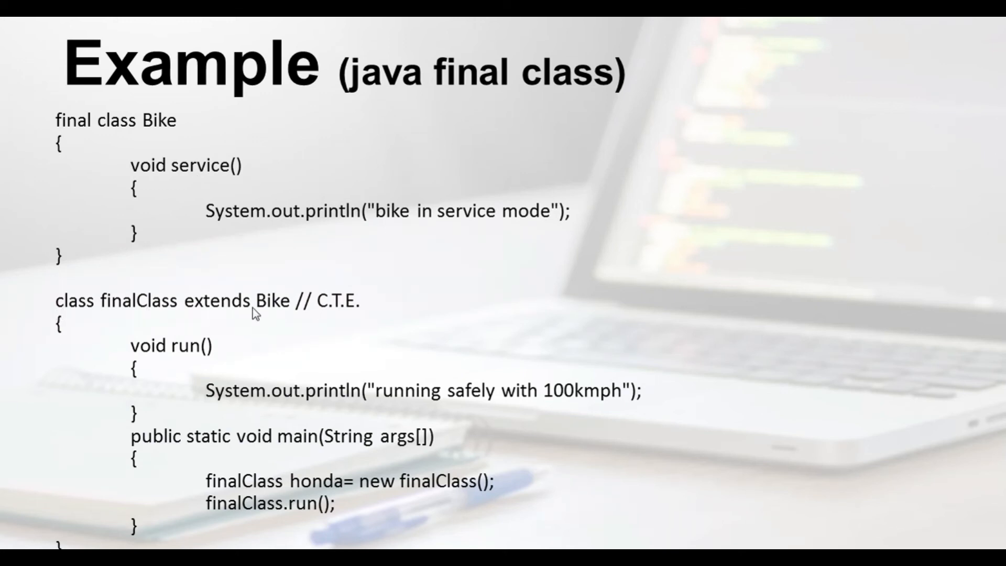
{"action": "mouse_move", "coordinate": [196, 324]}
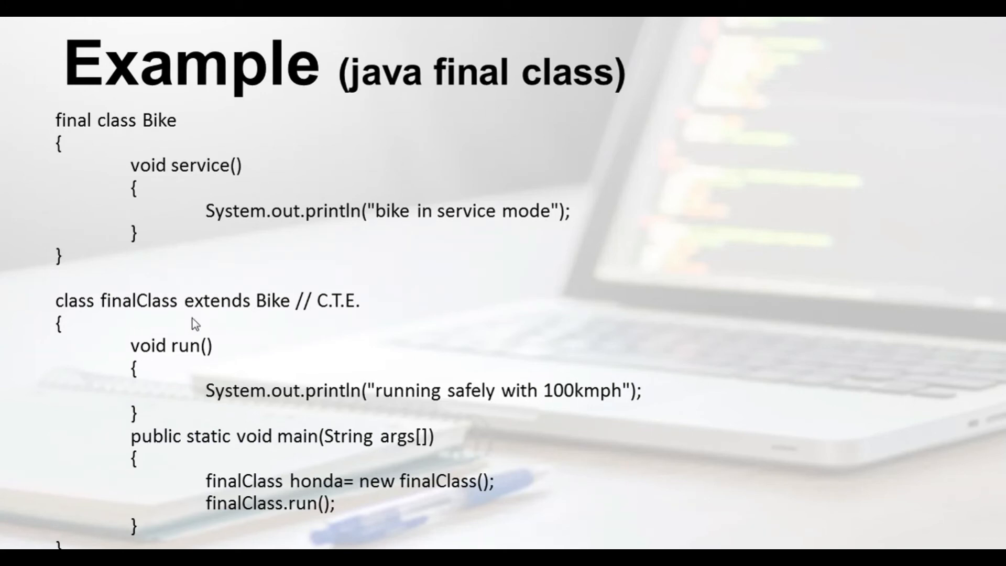
{"action": "mouse_move", "coordinate": [272, 288]}
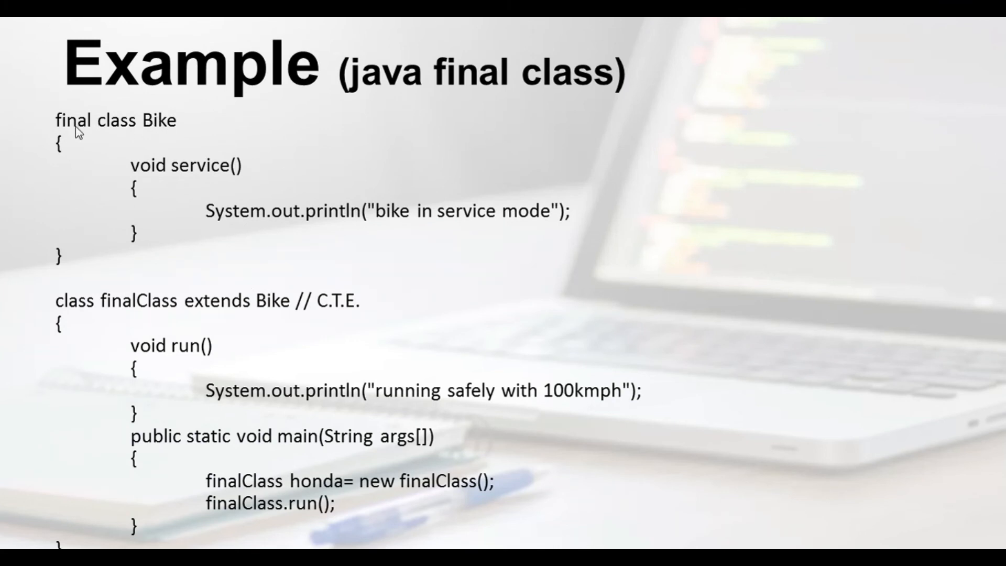
{"action": "mouse_move", "coordinate": [77, 131]}
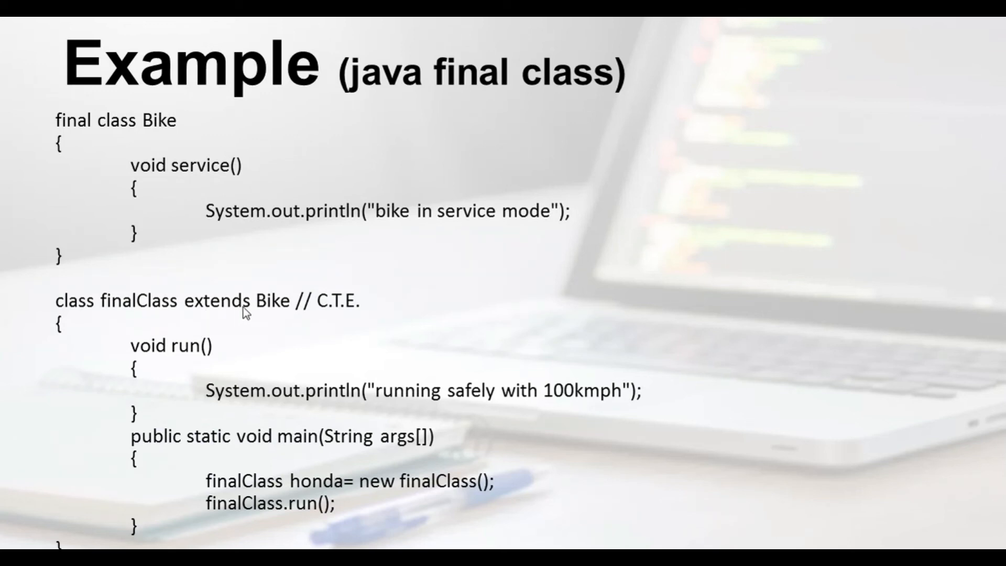
{"action": "mouse_move", "coordinate": [375, 314]}
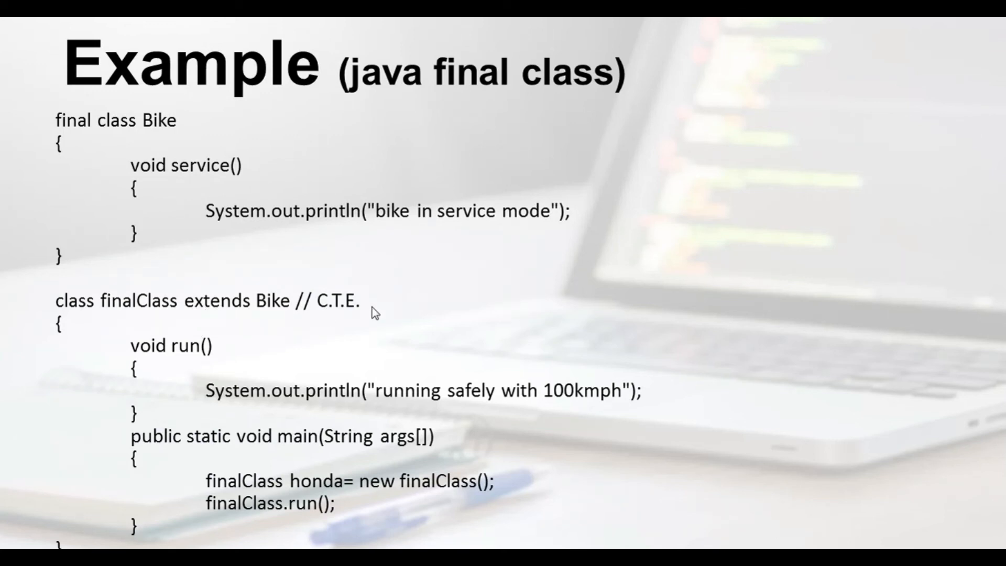
{"action": "mouse_move", "coordinate": [340, 287]}
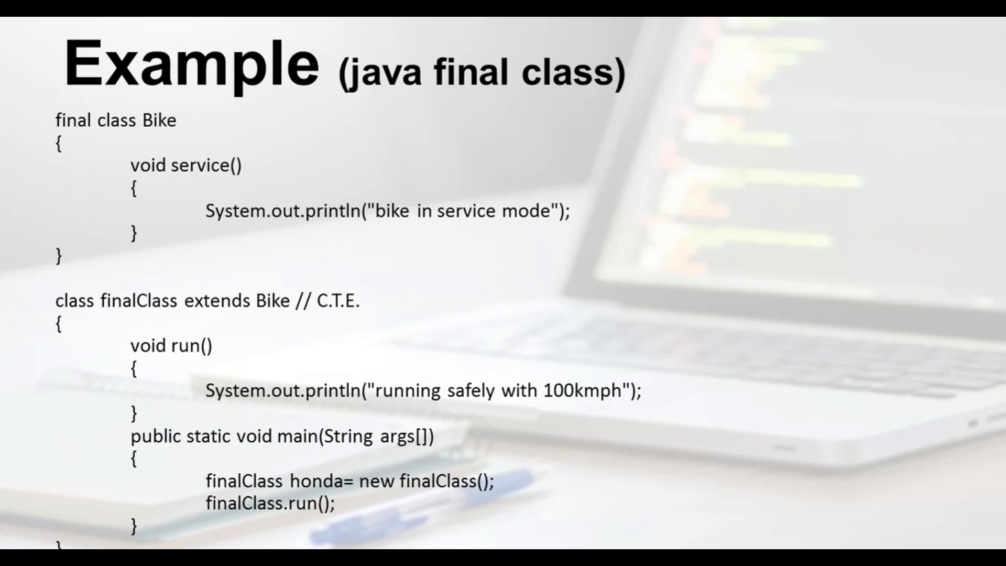
{"action": "mouse_move", "coordinate": [200, 303]}
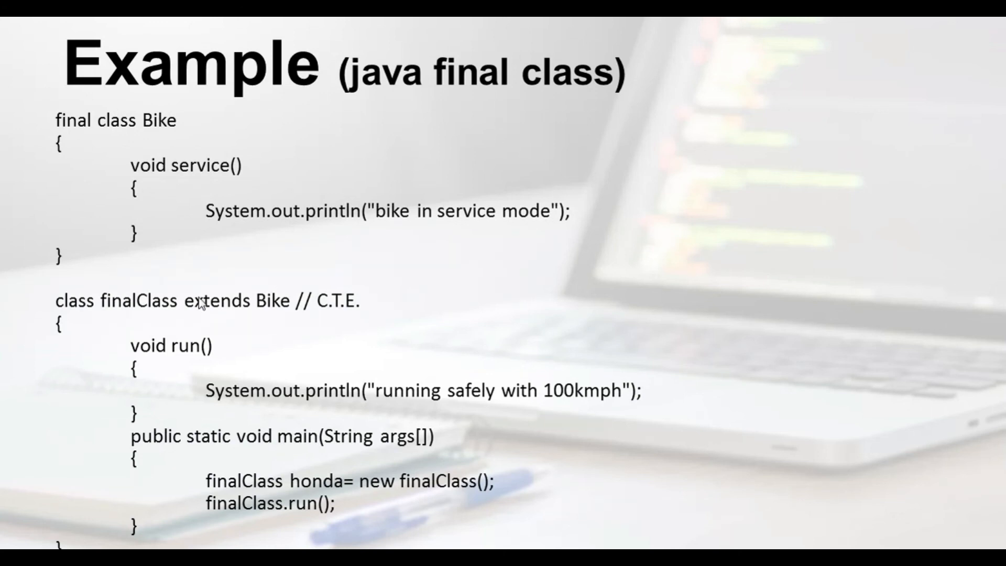
{"action": "mouse_move", "coordinate": [210, 286]}
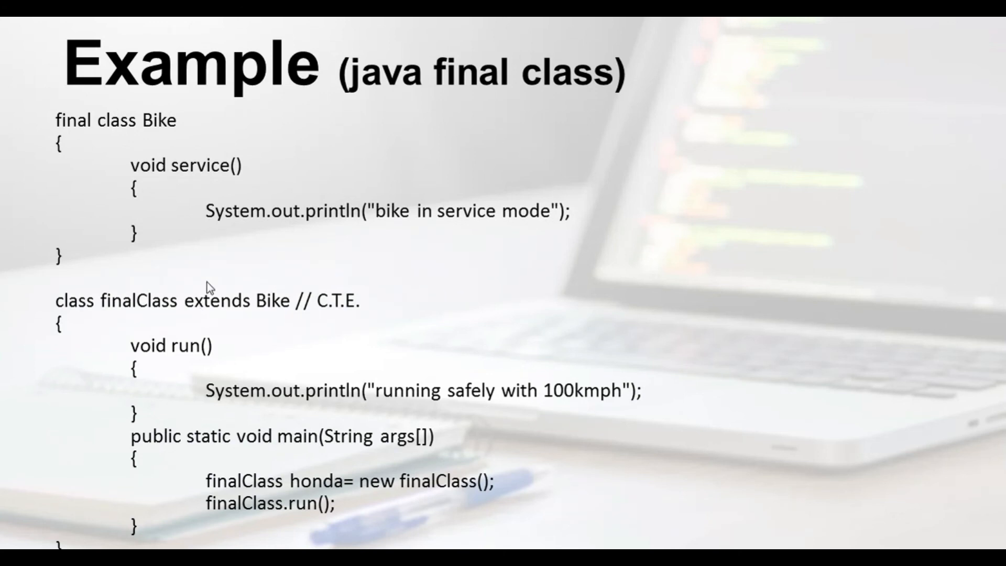